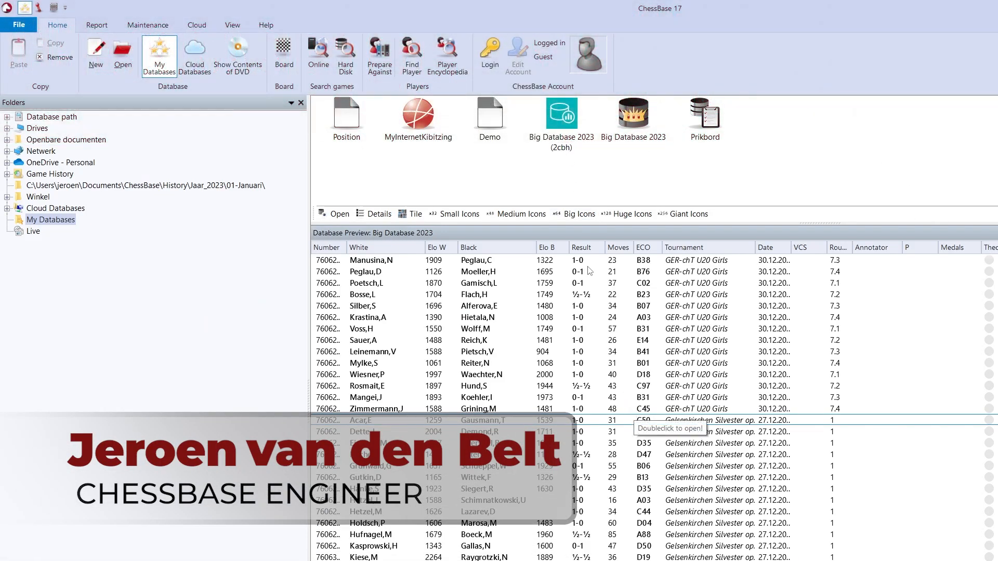
Step: Select Big Database 2023 (2cbh) in My Databases and bring up its context menu
left_click(561, 114)
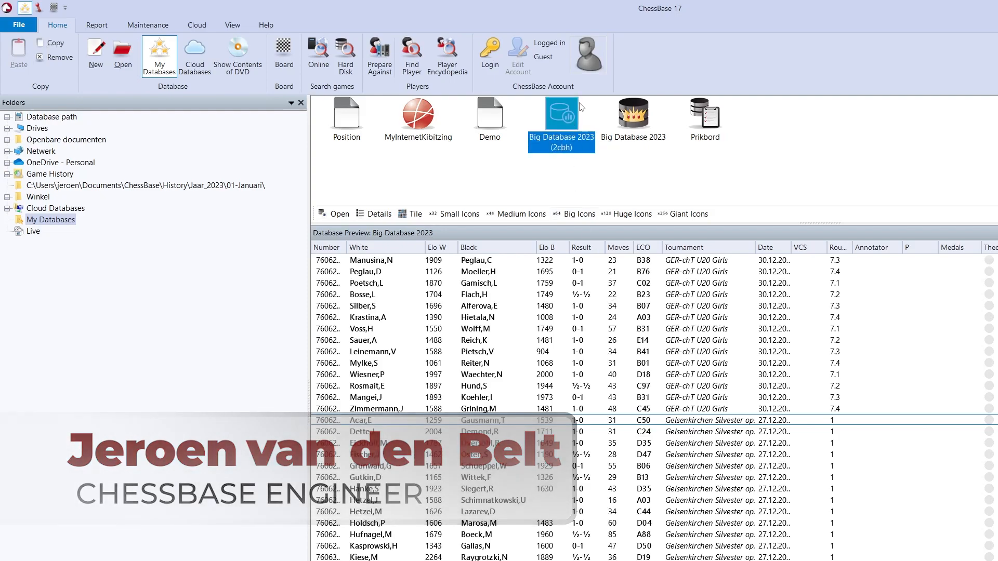
right_click(561, 118)
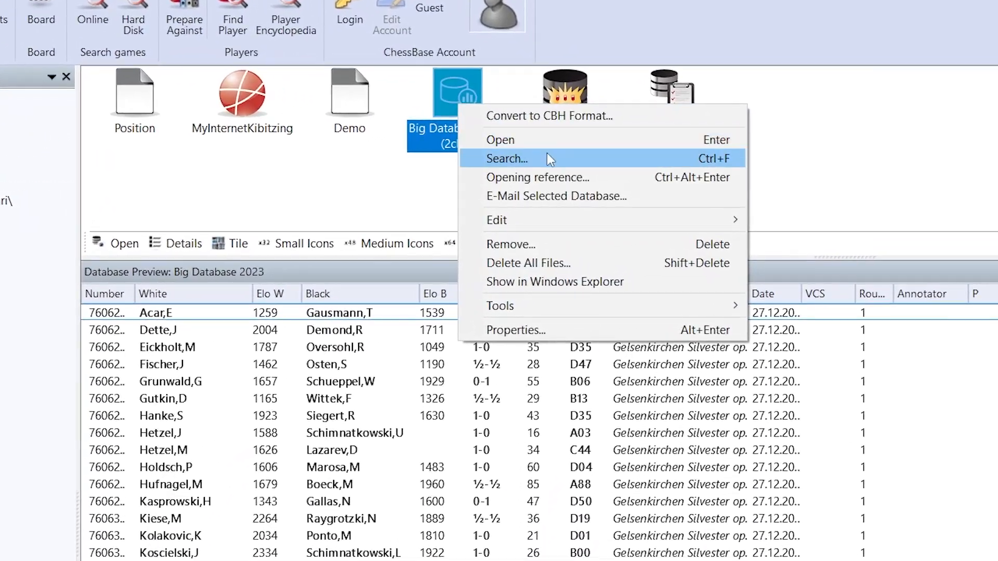
Step: Open the database's Search filter and dismiss the Kasparov player dialog without changes
left_click(507, 158)
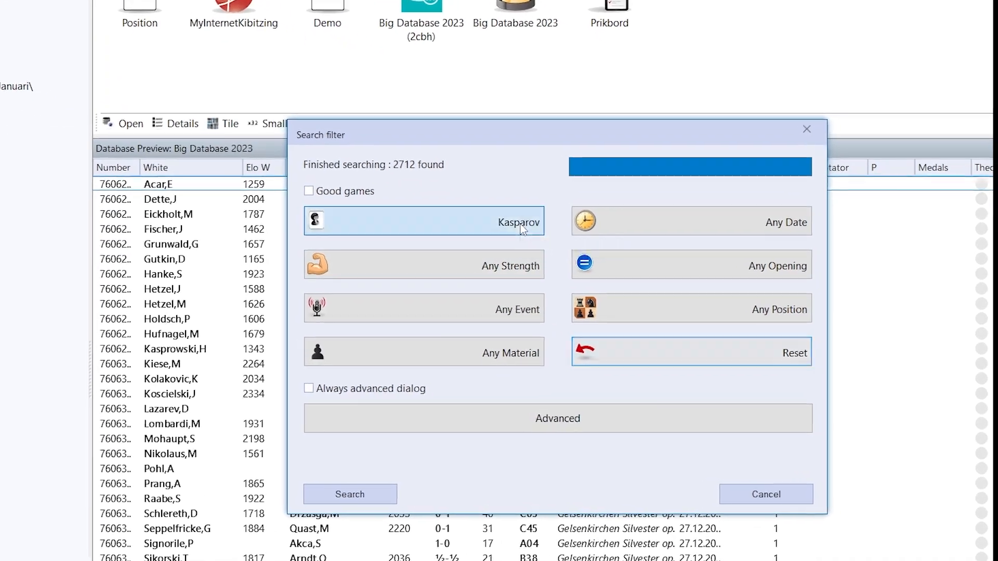
left_click(423, 221)
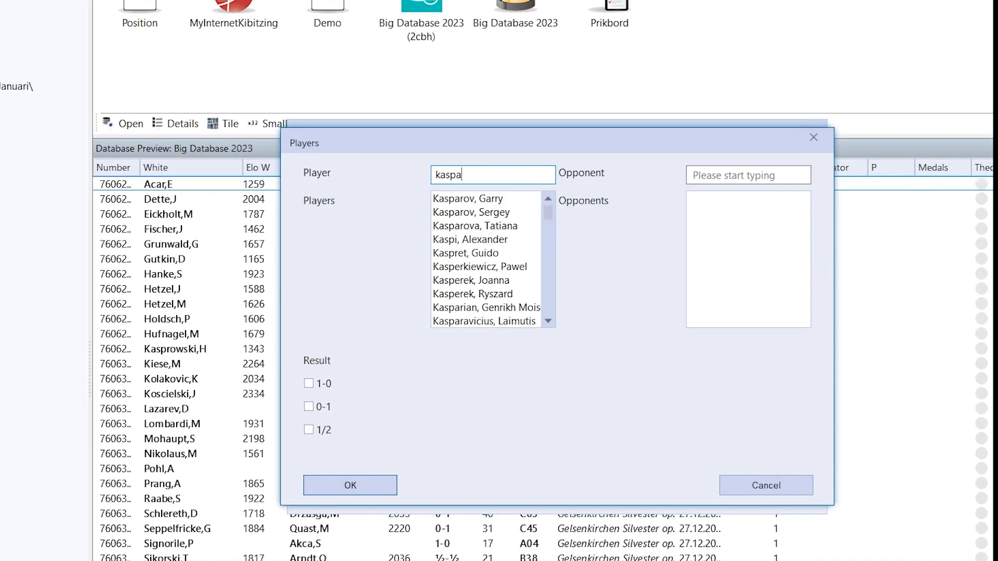
left_click(464, 199)
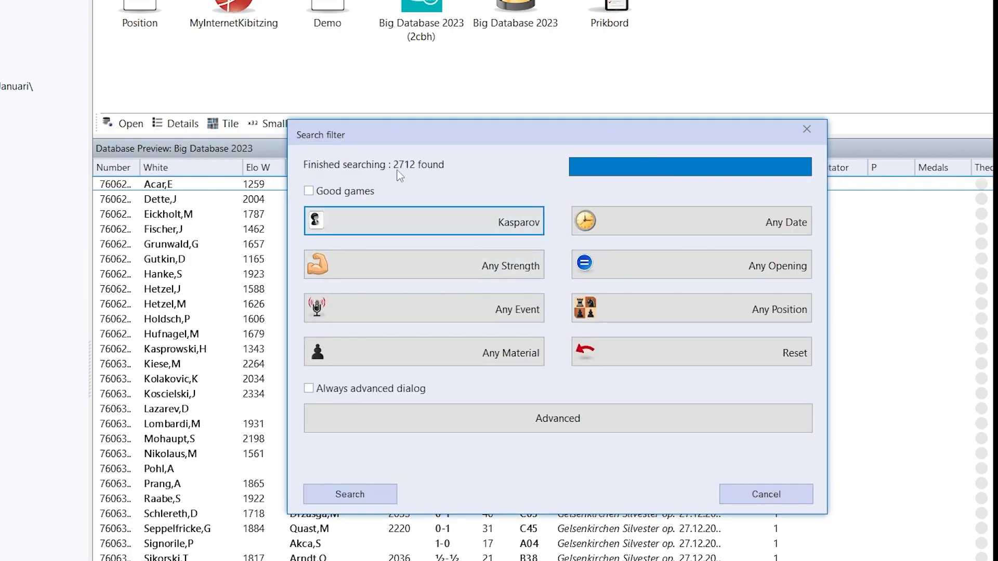
mouse_move(748, 354)
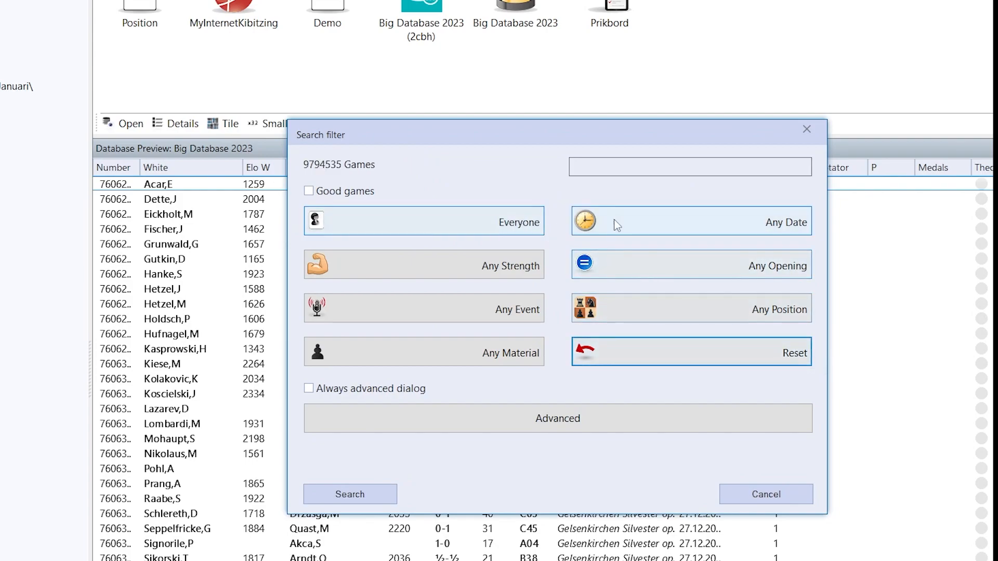
left_click(689, 221)
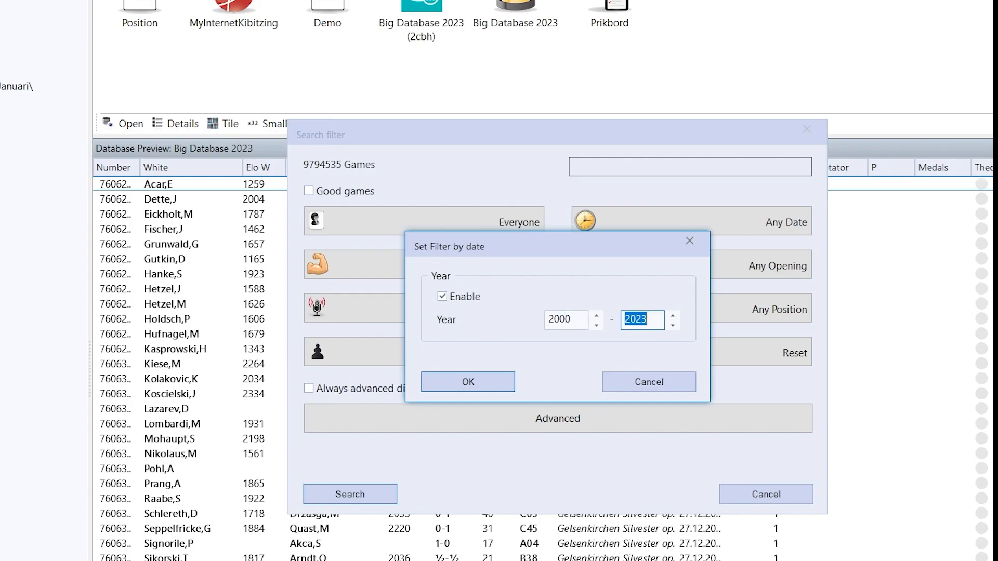
type("2000")
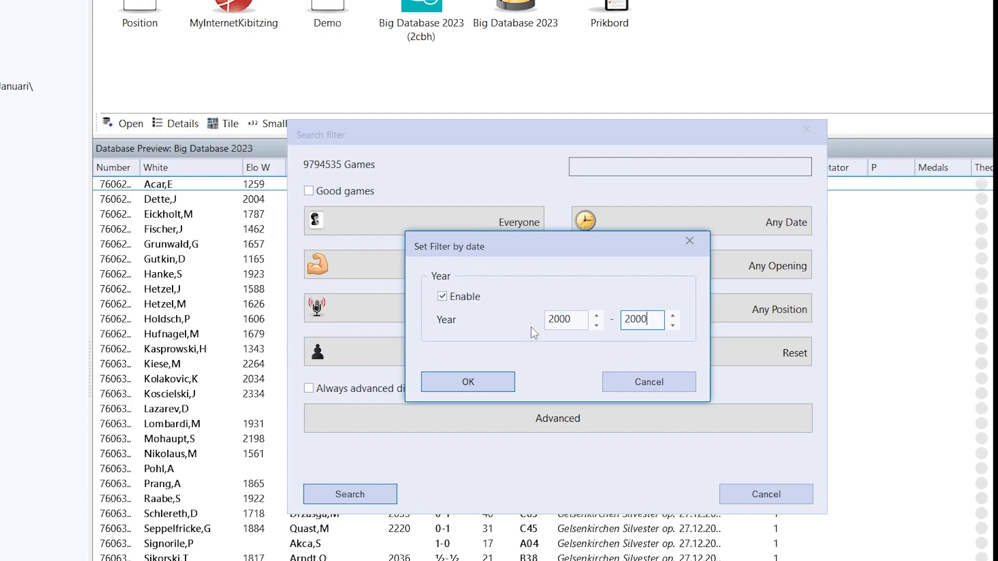
left_click(468, 382)
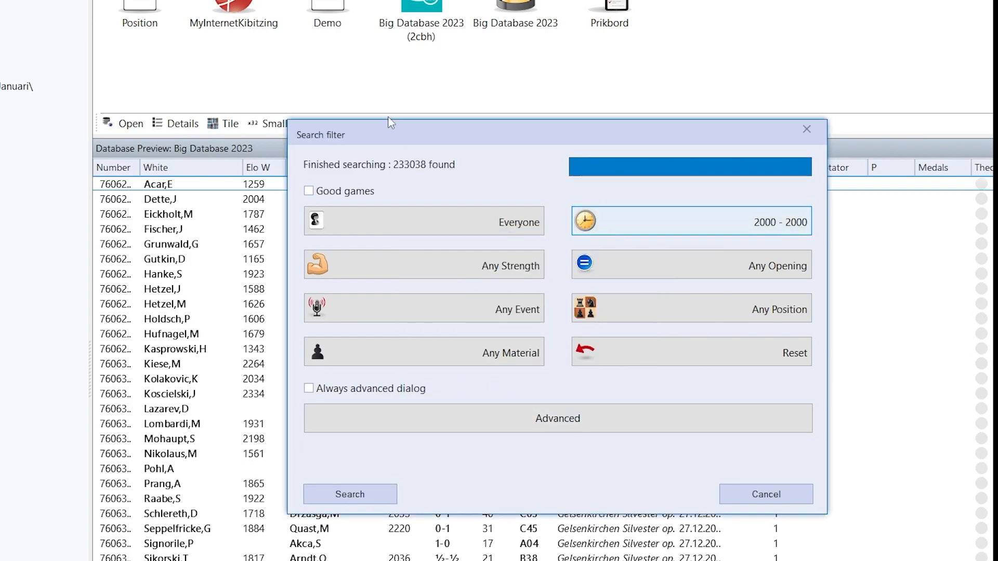
mouse_move(407, 178)
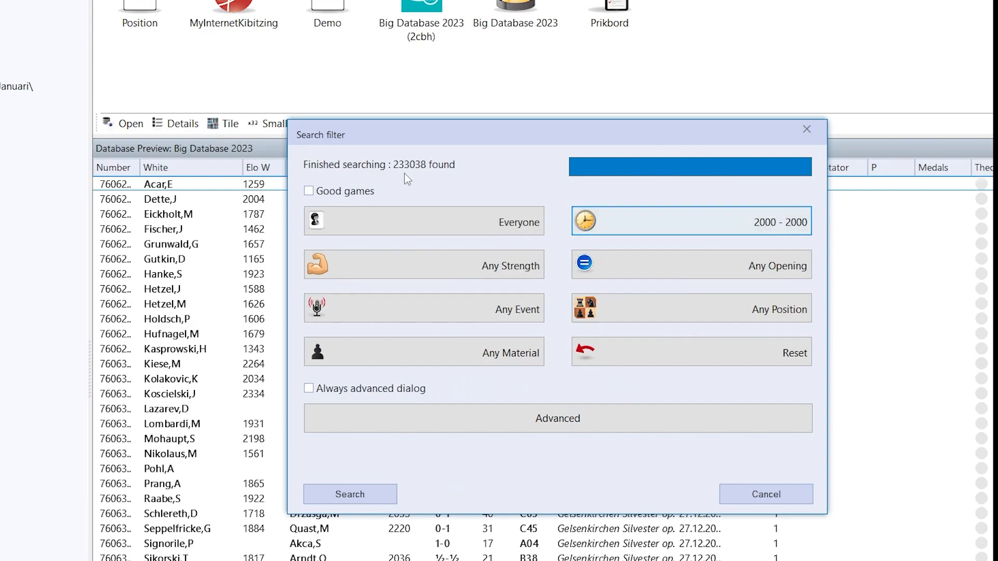
mouse_move(816, 369)
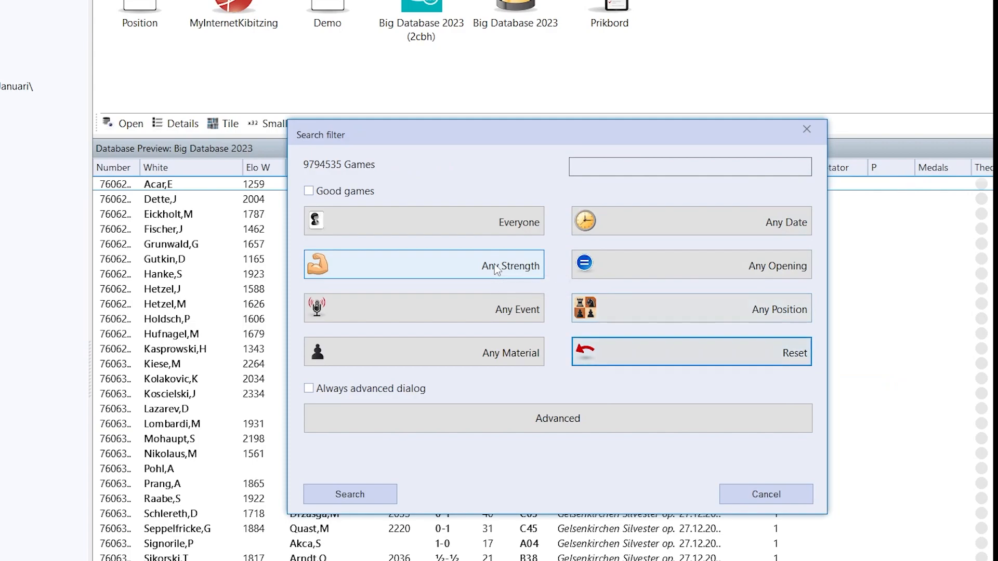
Step: Set the rating range to 2000–2000 and run the search to list 827 games
left_click(423, 265)
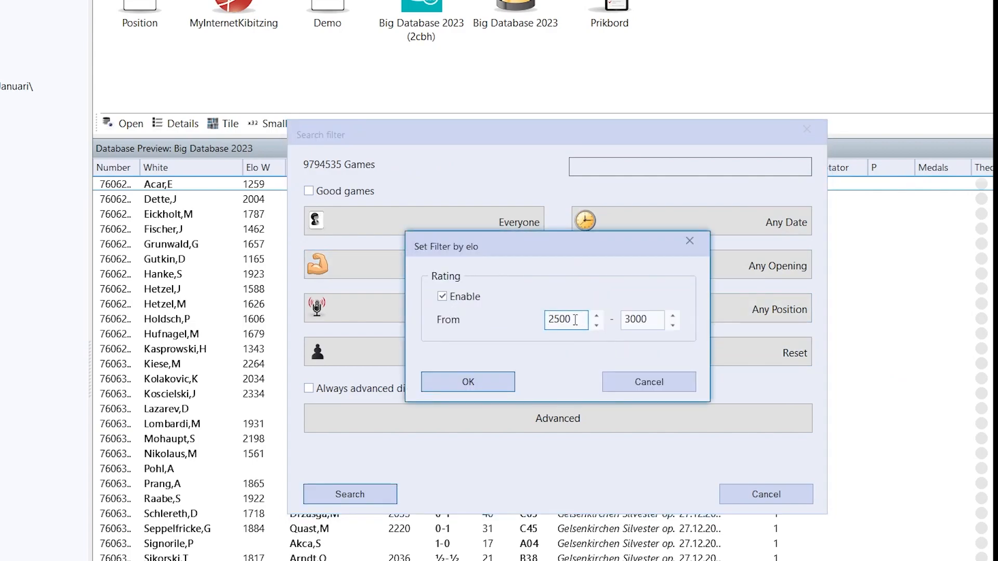
triple_click(565, 320)
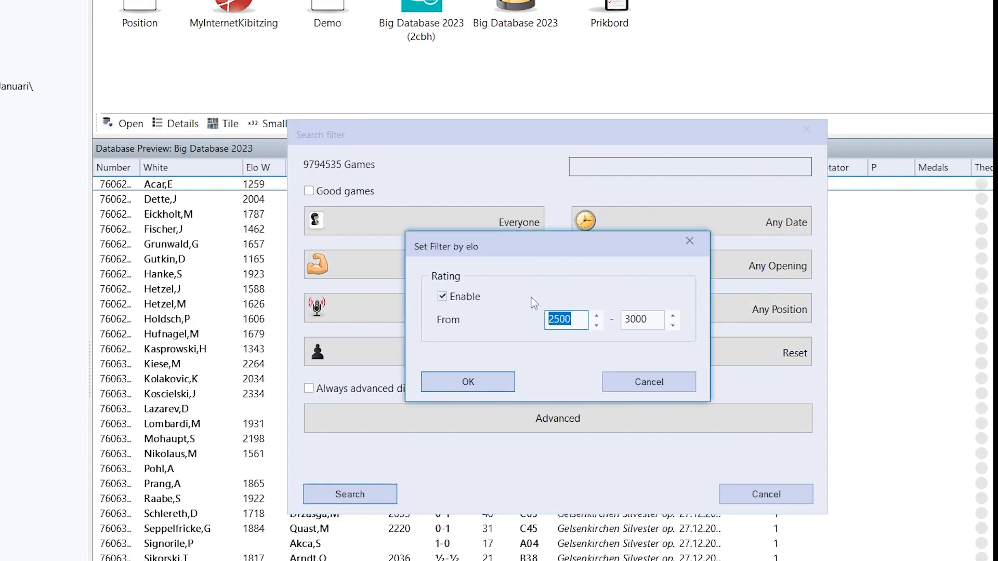
type("200")
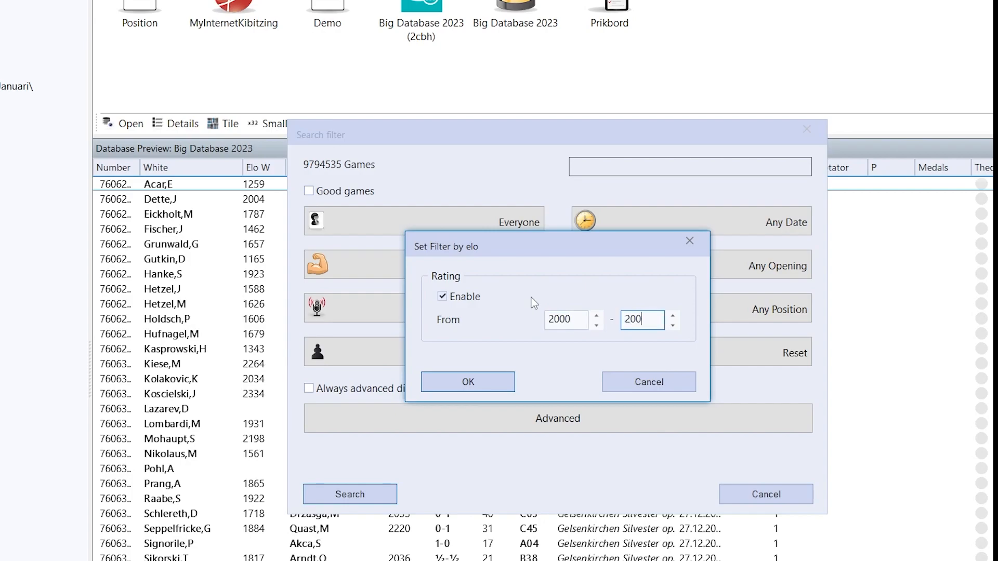
left_click(467, 382)
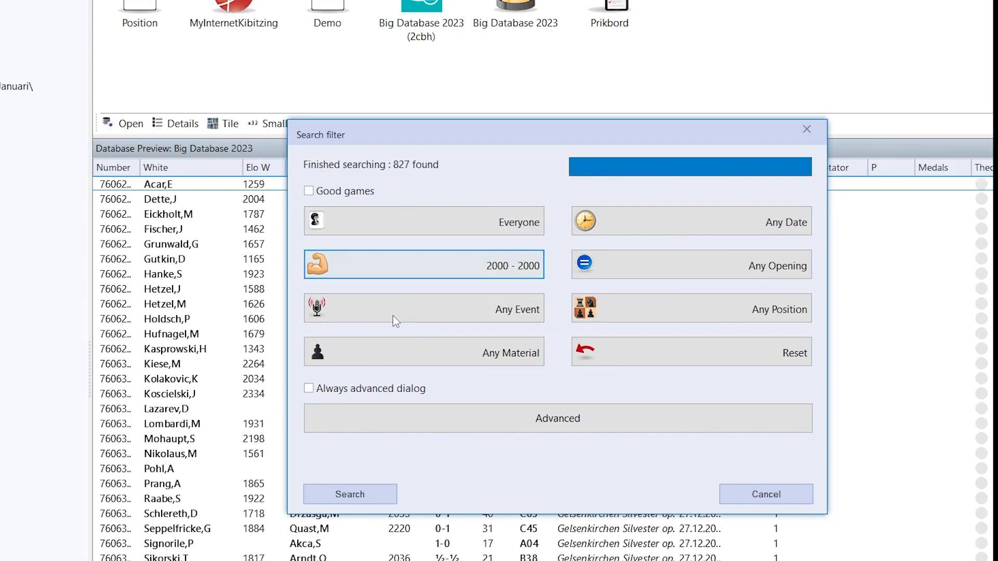
left_click(350, 494)
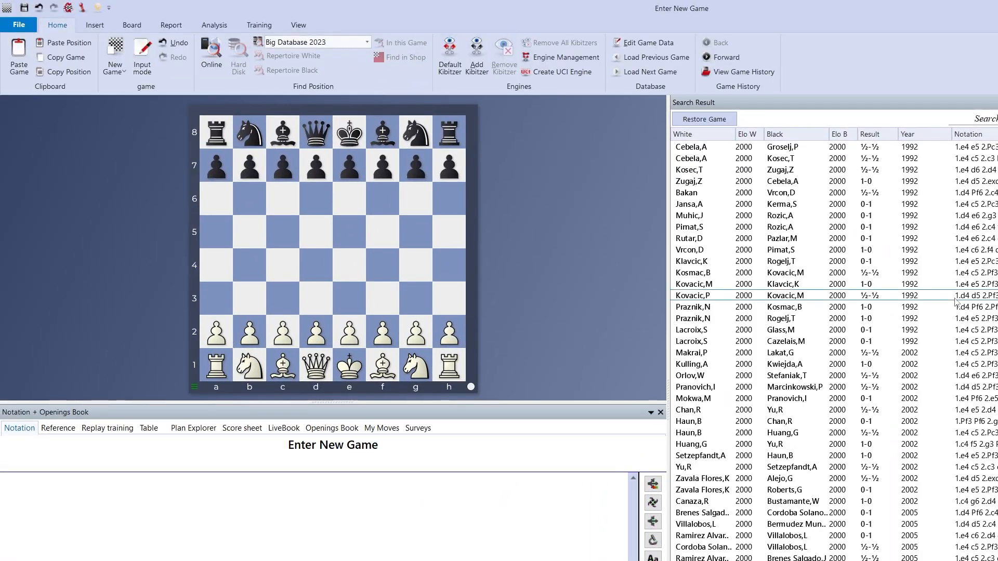